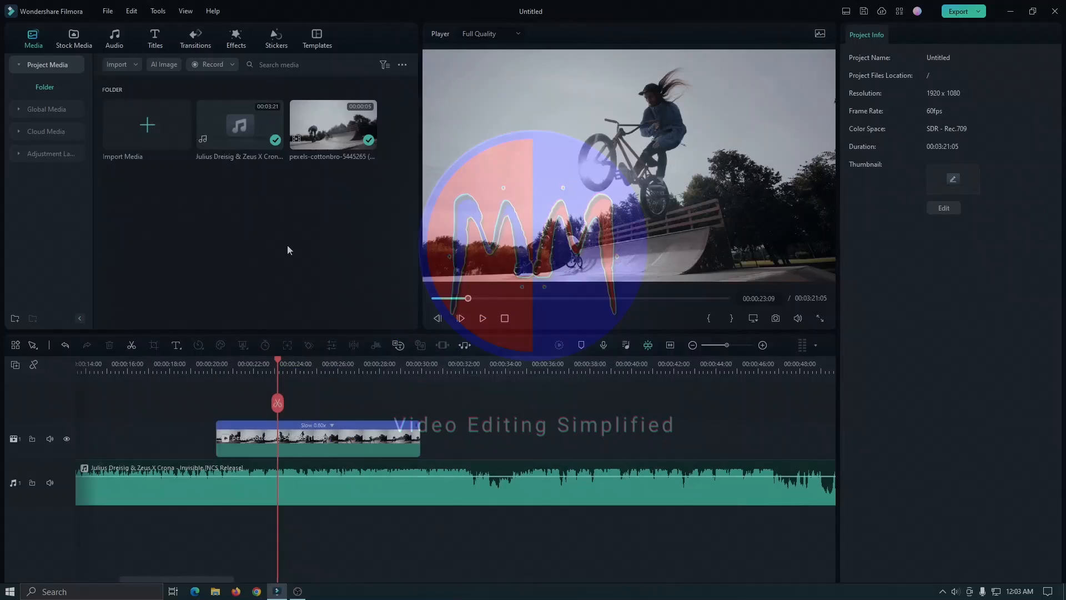
- Move the playhead along the music to the beat near 28 seconds
left_click(252, 364)
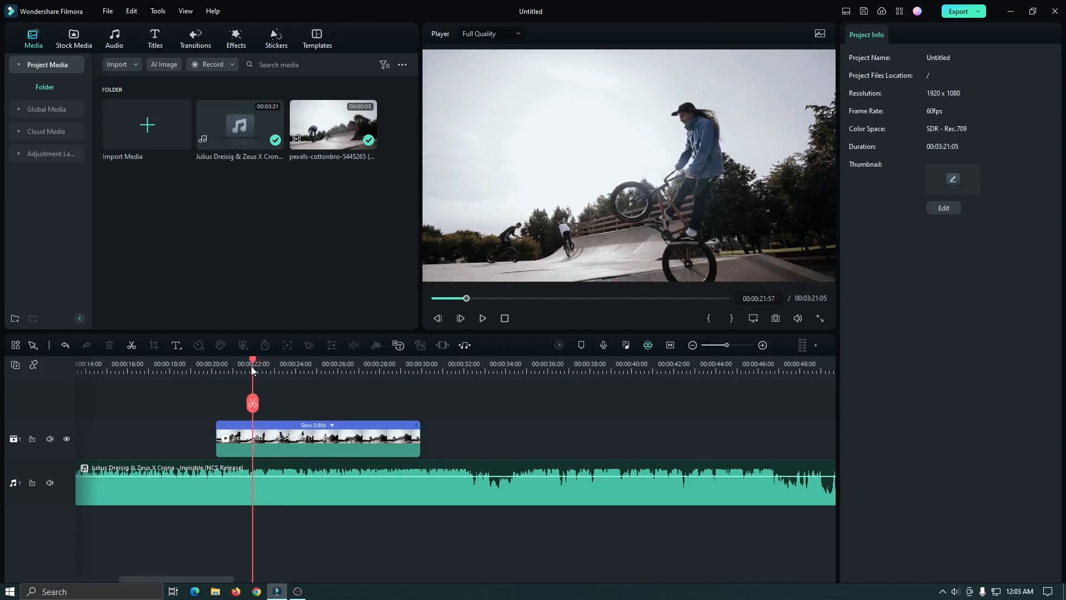
left_click(318, 439)
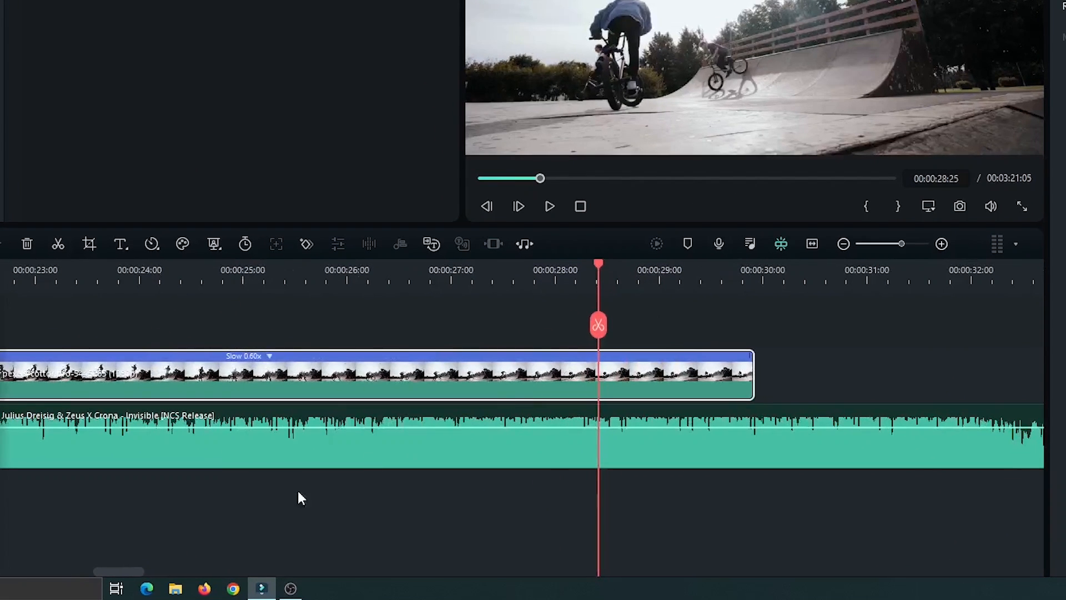
left_click(549, 206)
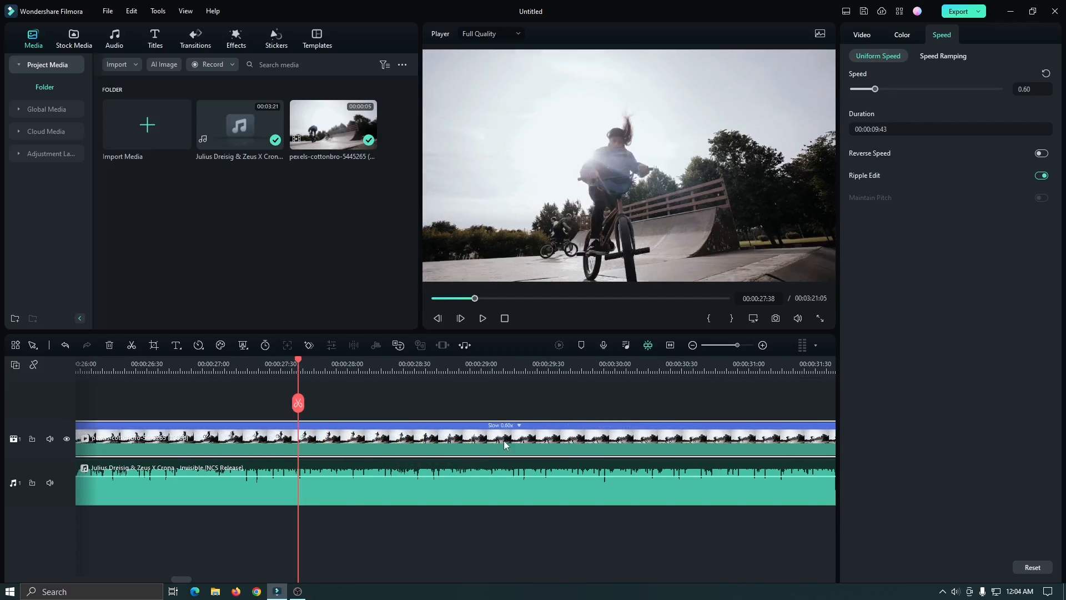
left_click(425, 364)
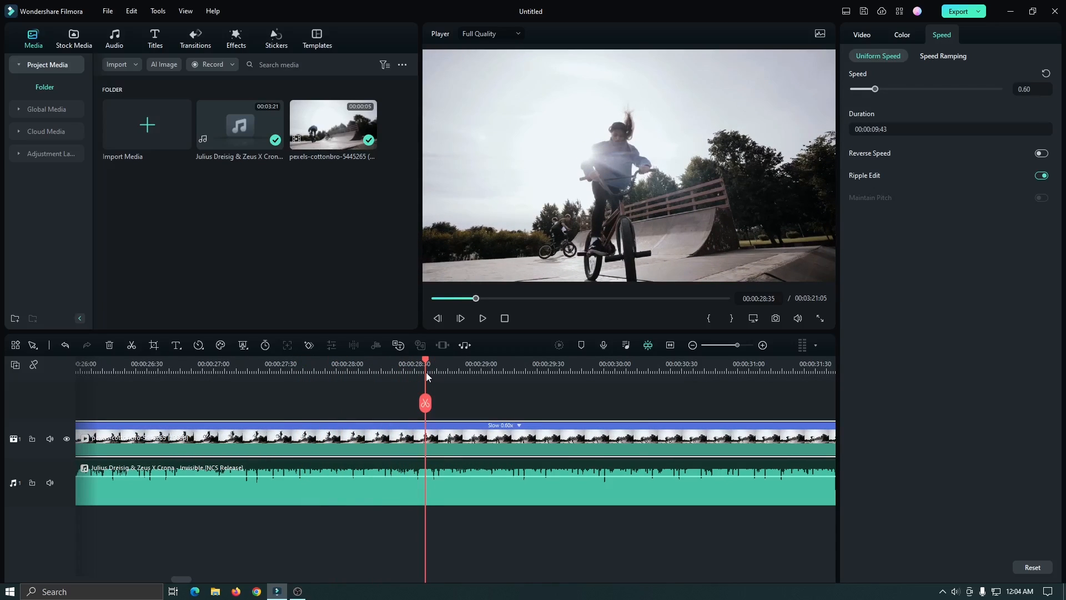
mouse_move(435, 449)
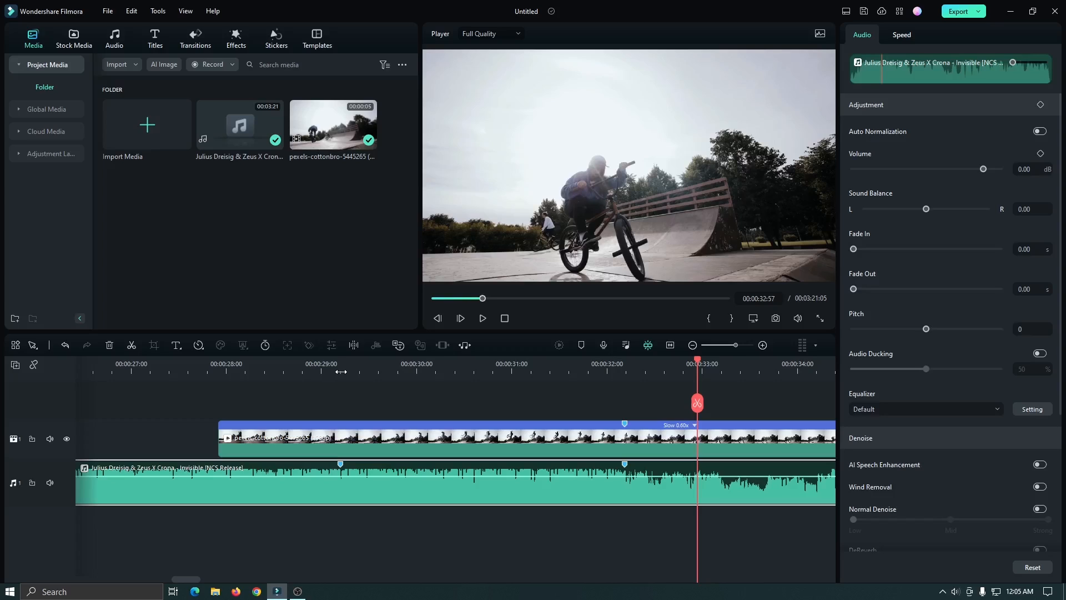
- Split the BMX clip at the first beat marker near 29 seconds
left_click(340, 363)
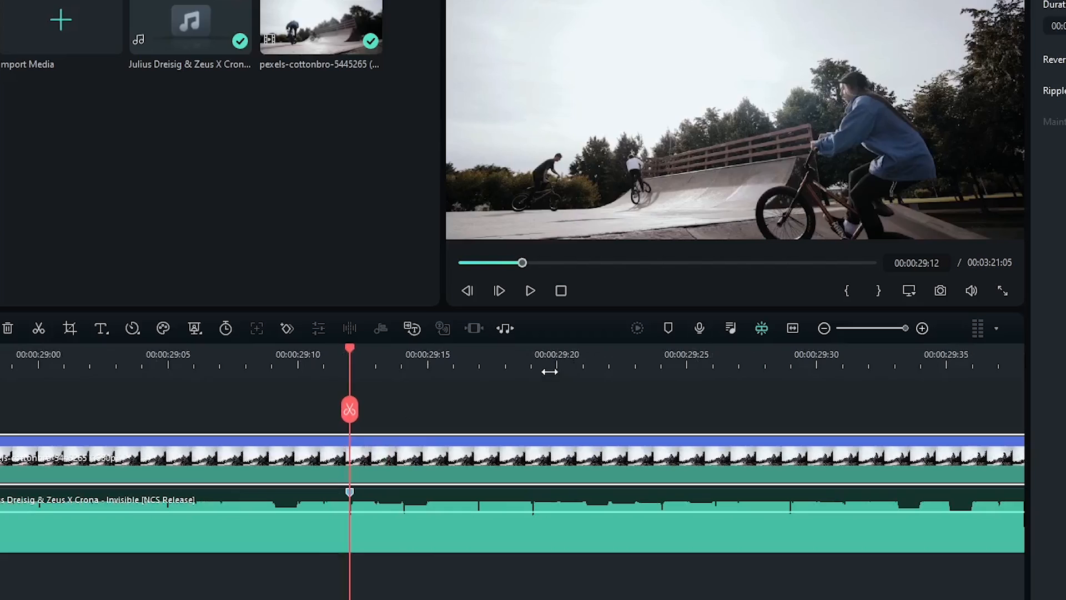
mouse_move(551, 378)
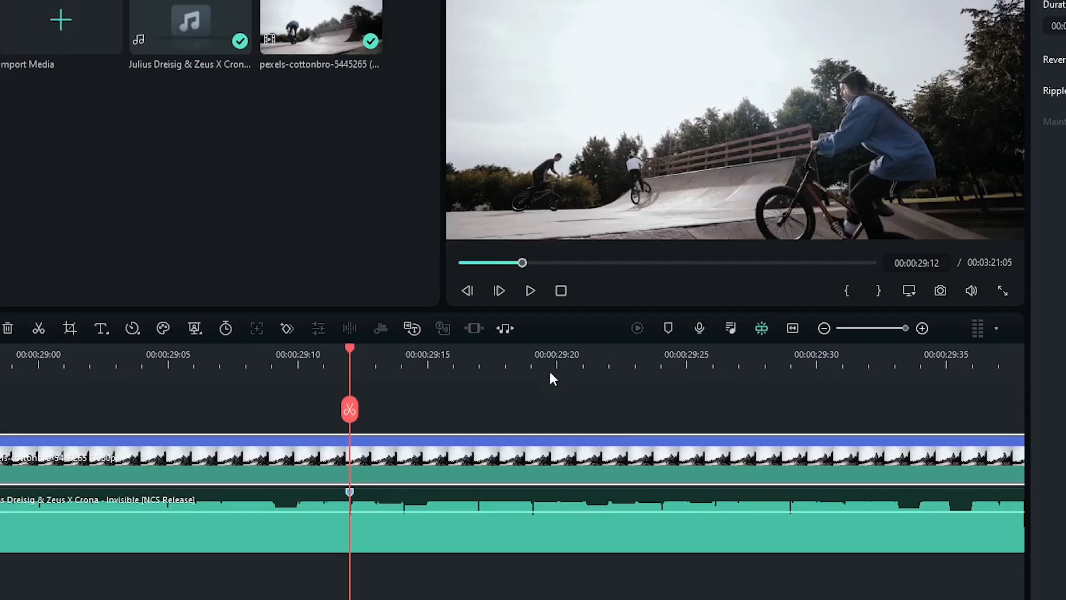
mouse_move(350, 410)
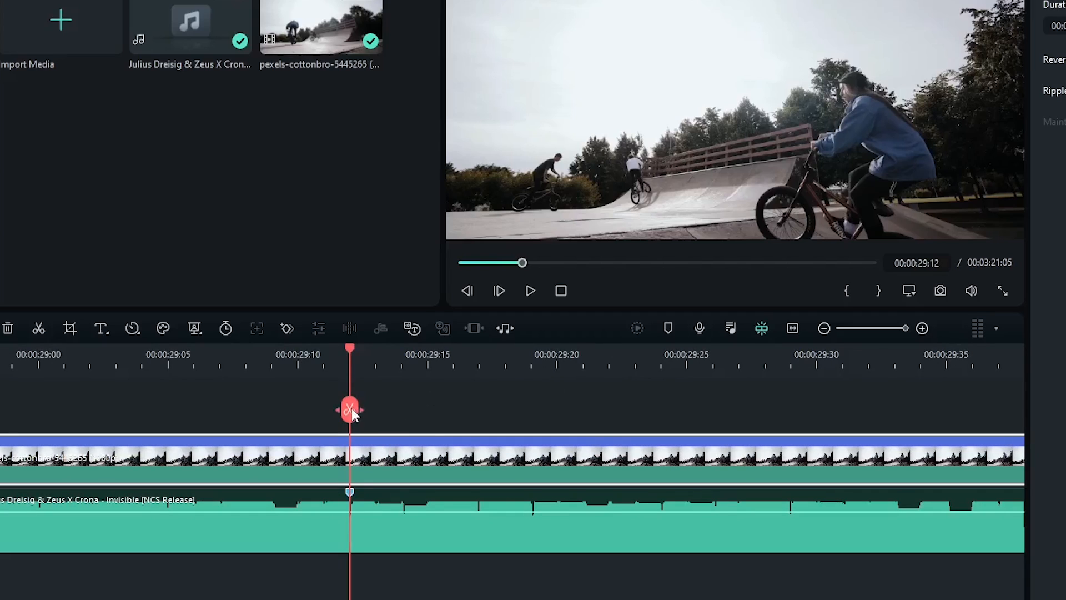
left_click(348, 409)
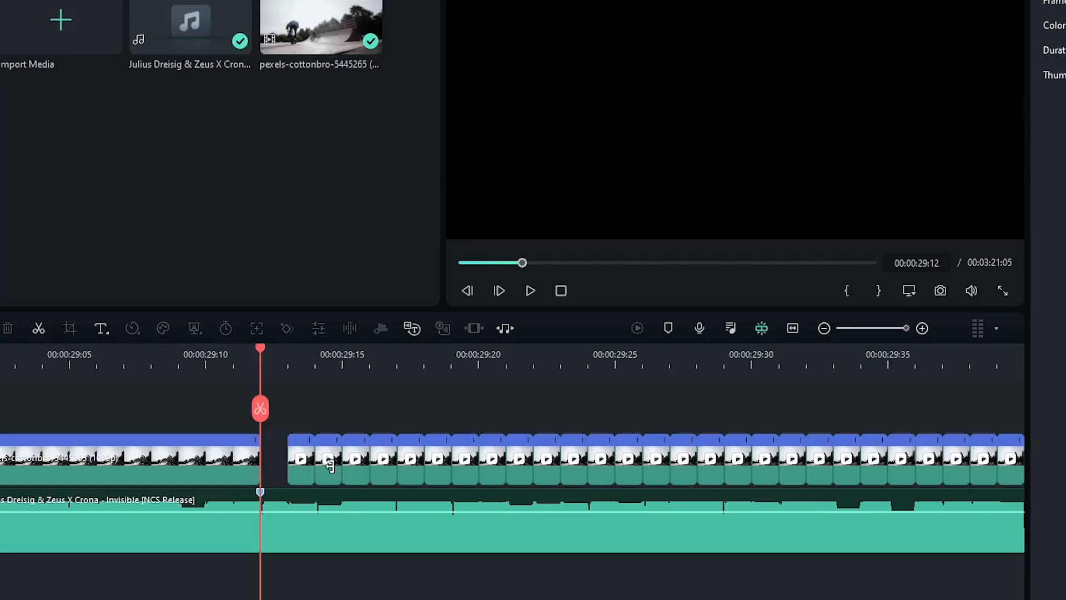
- Delete alternate short BMX pieces after the first beat to leave gaps
left_click(382, 459)
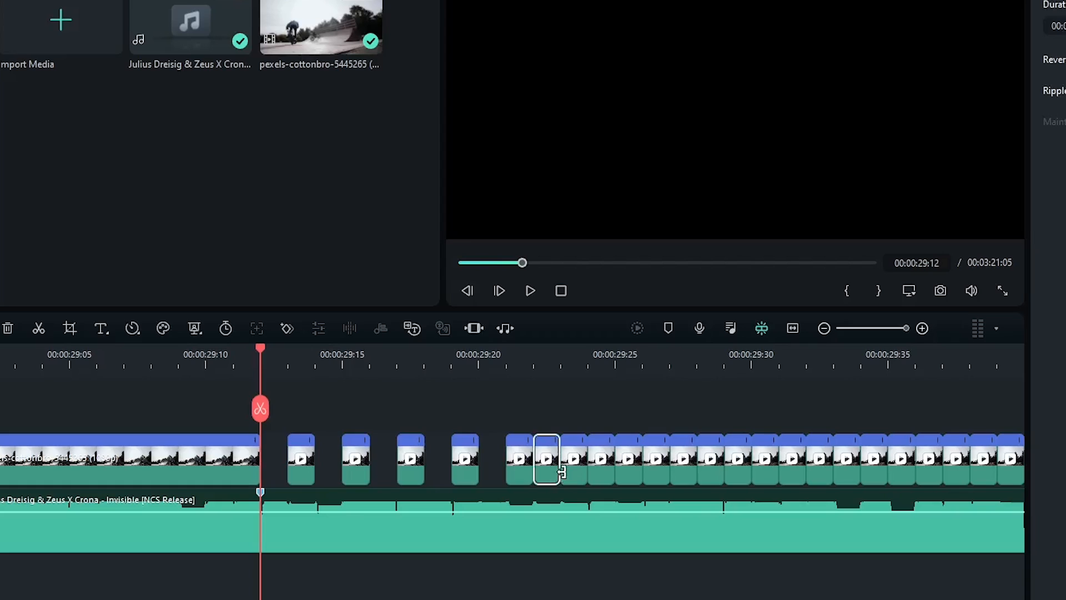
left_click(599, 458)
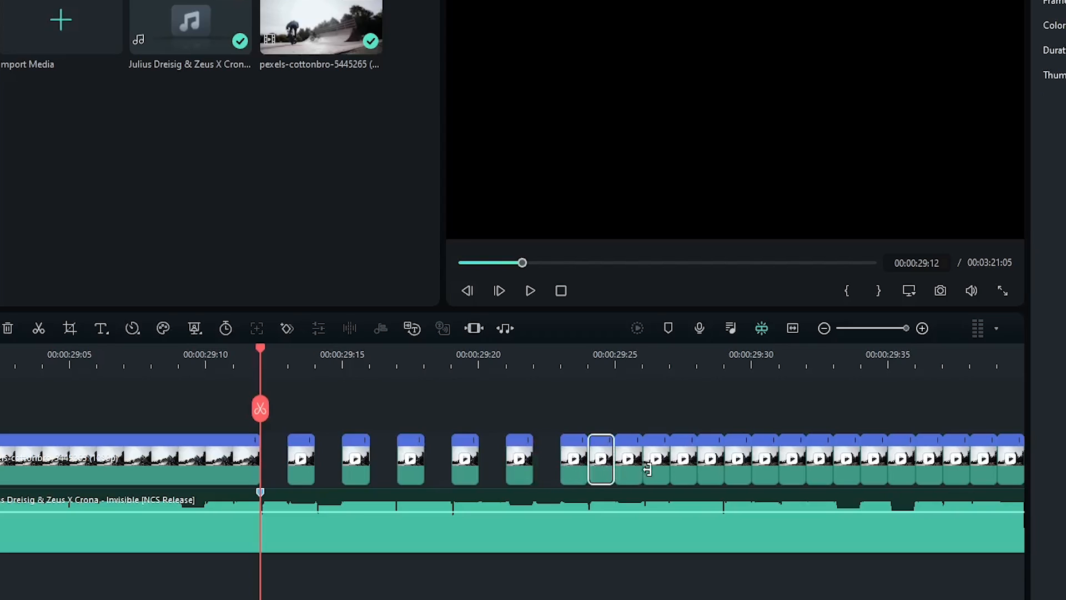
scroll("right", 3)
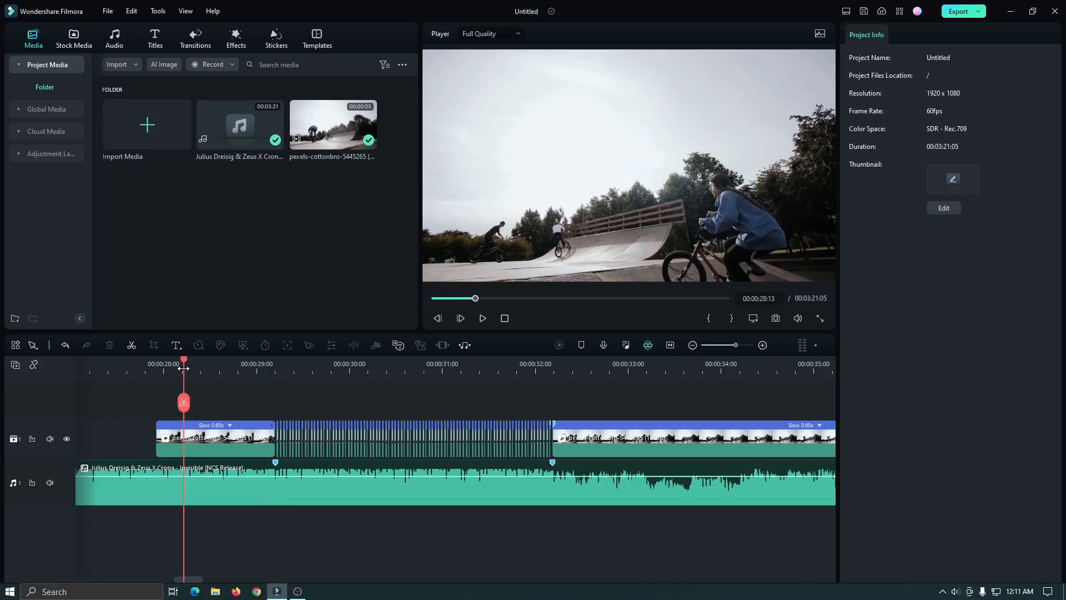
left_click(482, 318)
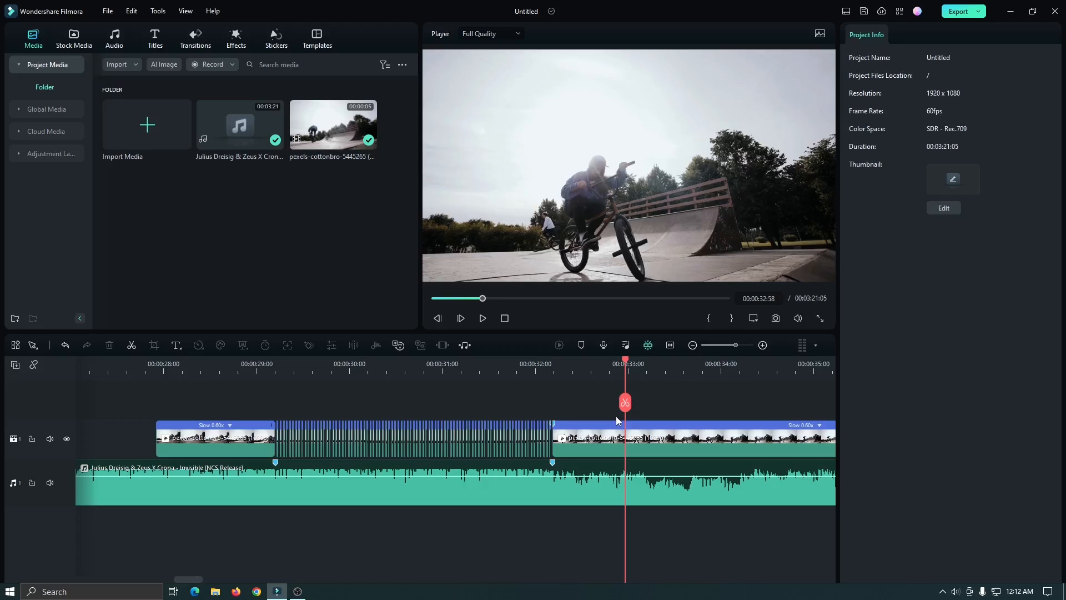
mouse_move(313, 382)
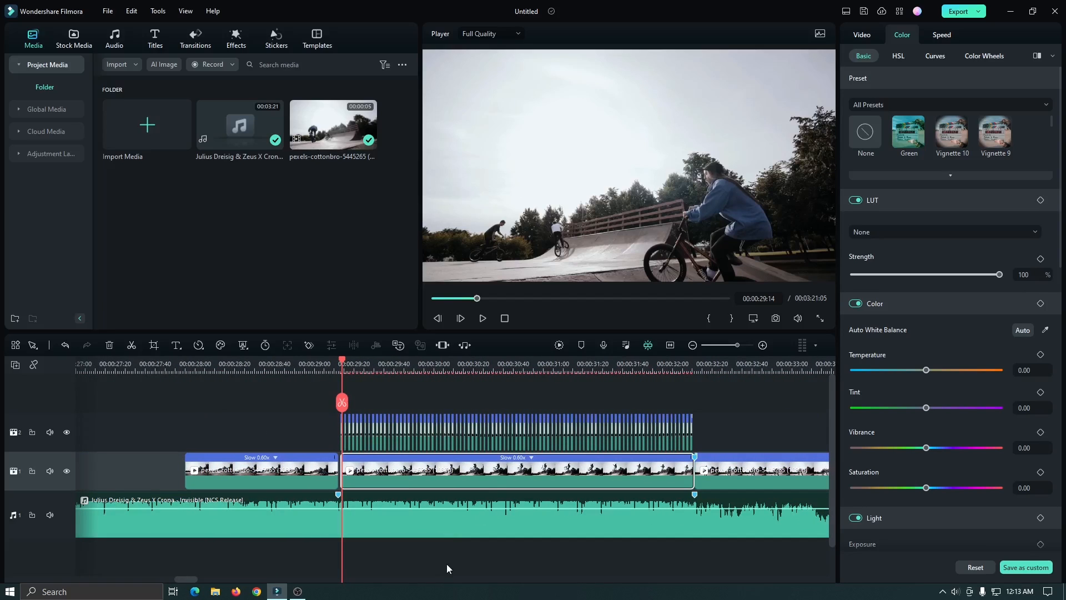
- Search the video effects library for 'flip' to list the Flip effects
left_click(236, 39)
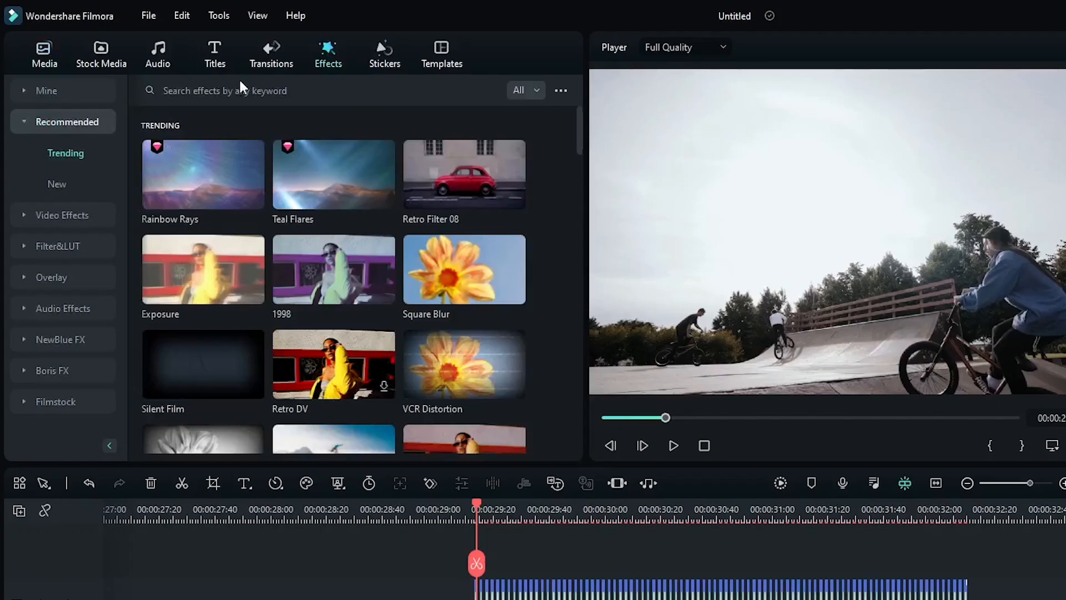
type("flo")
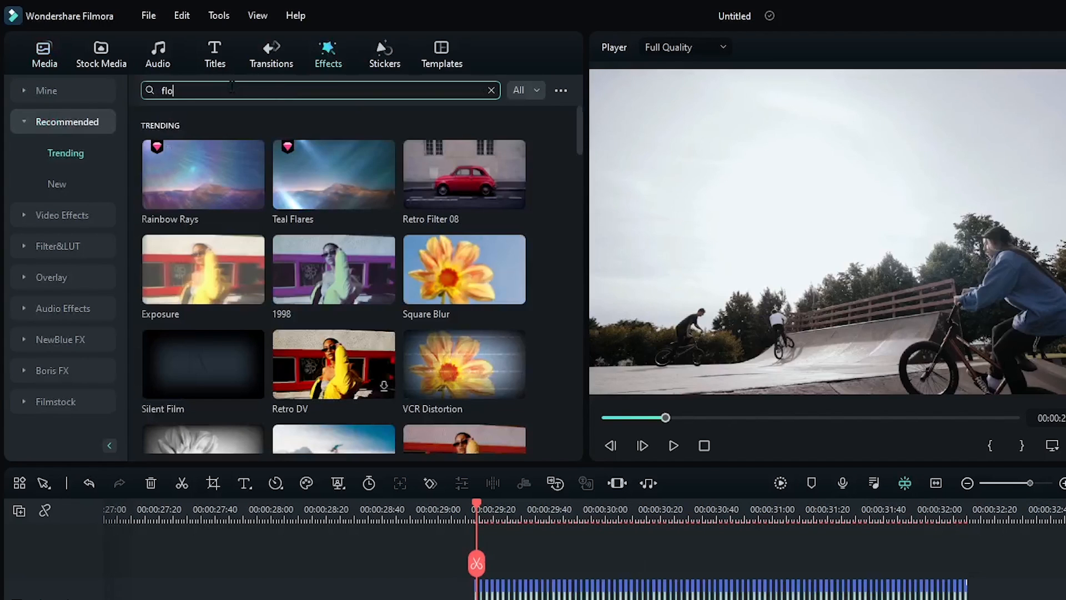
type("flip")
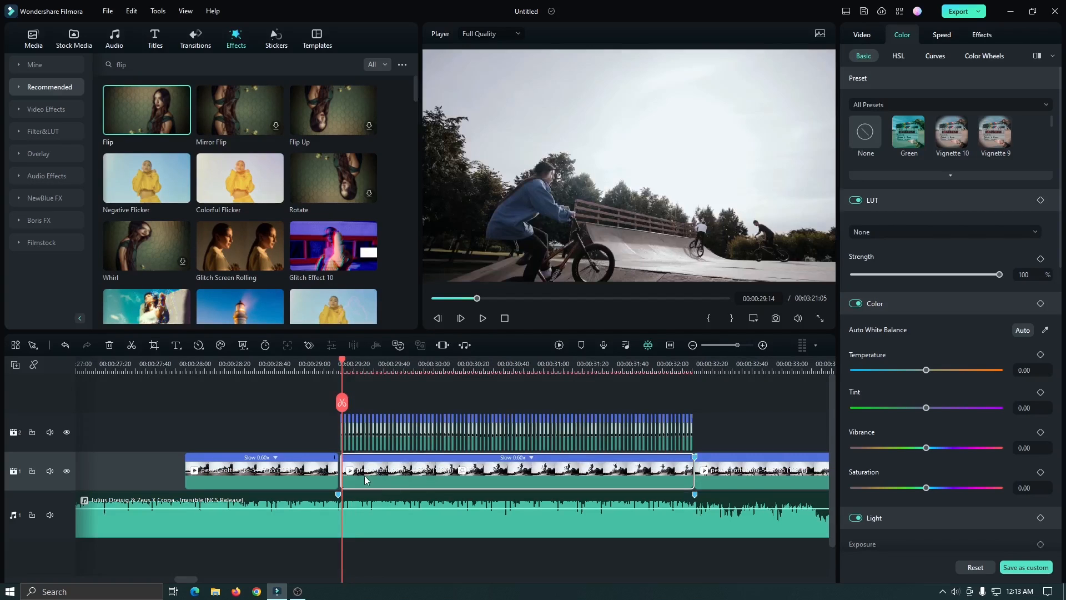
mouse_move(558, 345)
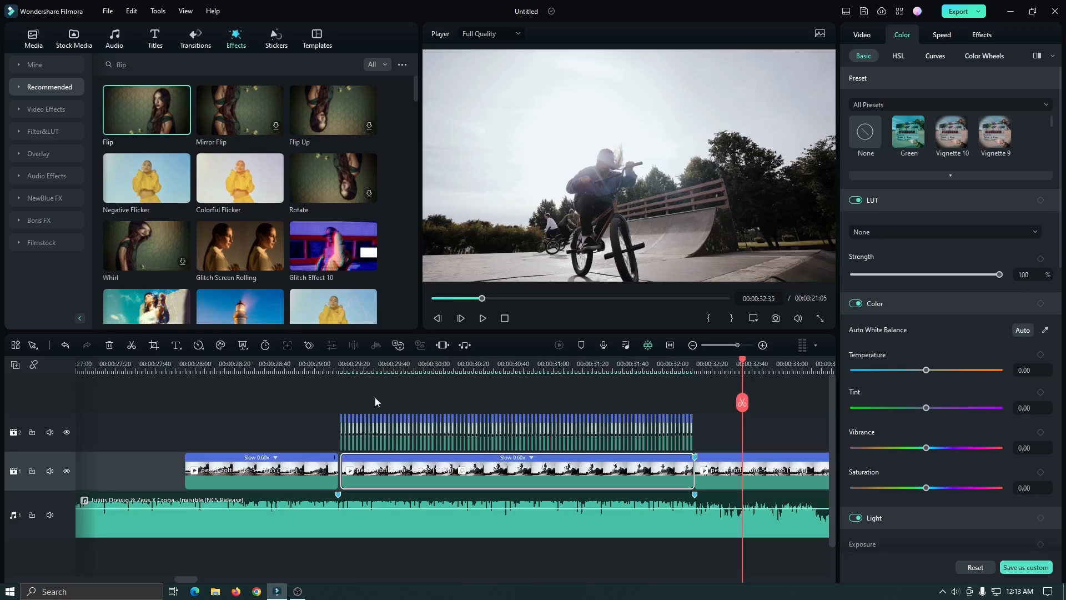
- Scale the lower BMX clip to 200% in its transform settings
left_click(378, 360)
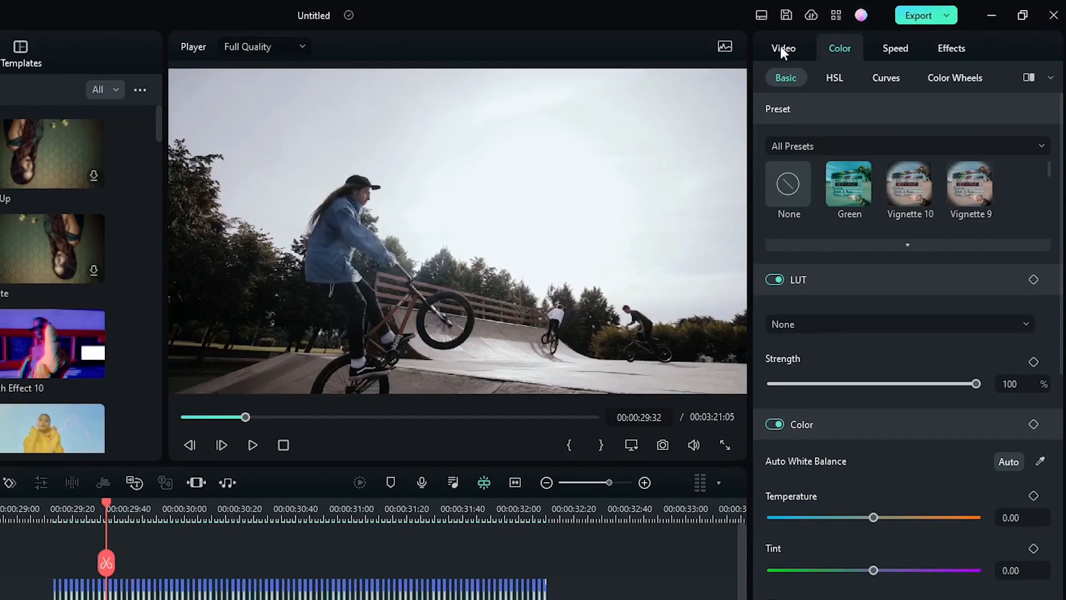
left_click(783, 47)
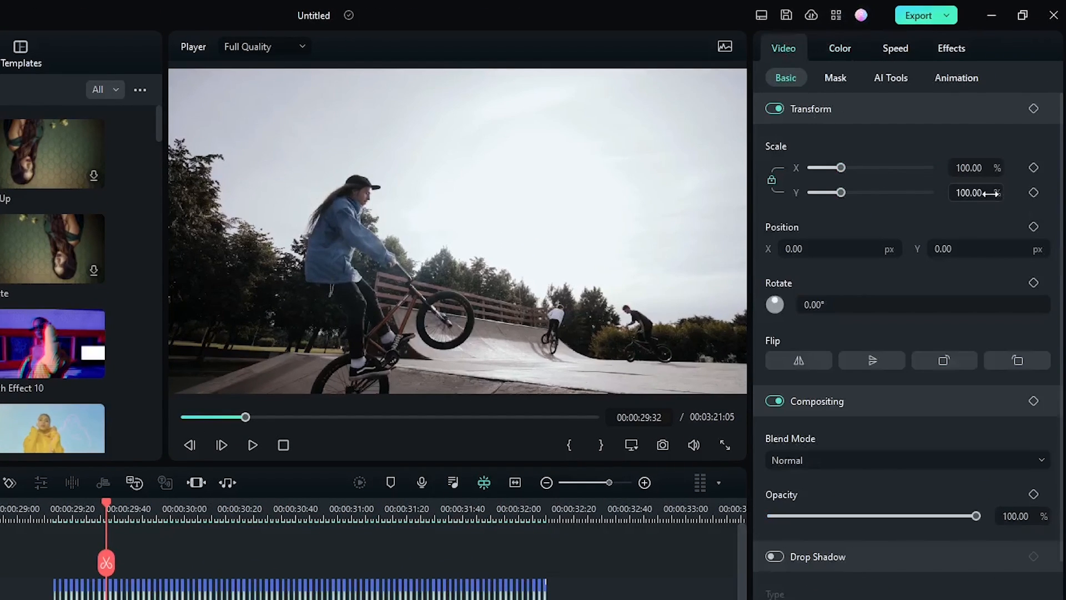
type("200")
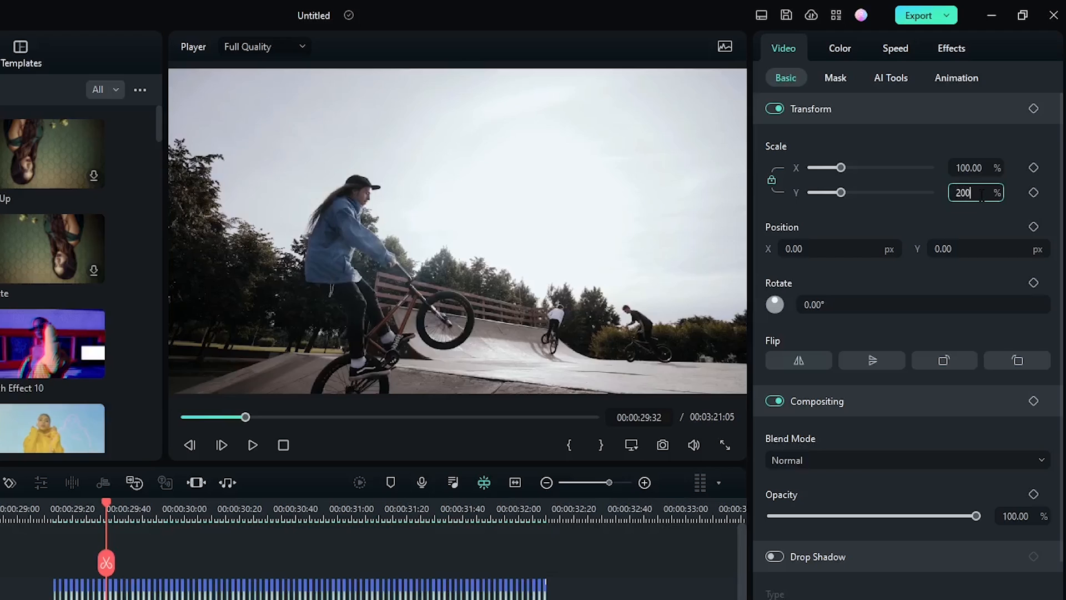
key("Enter")
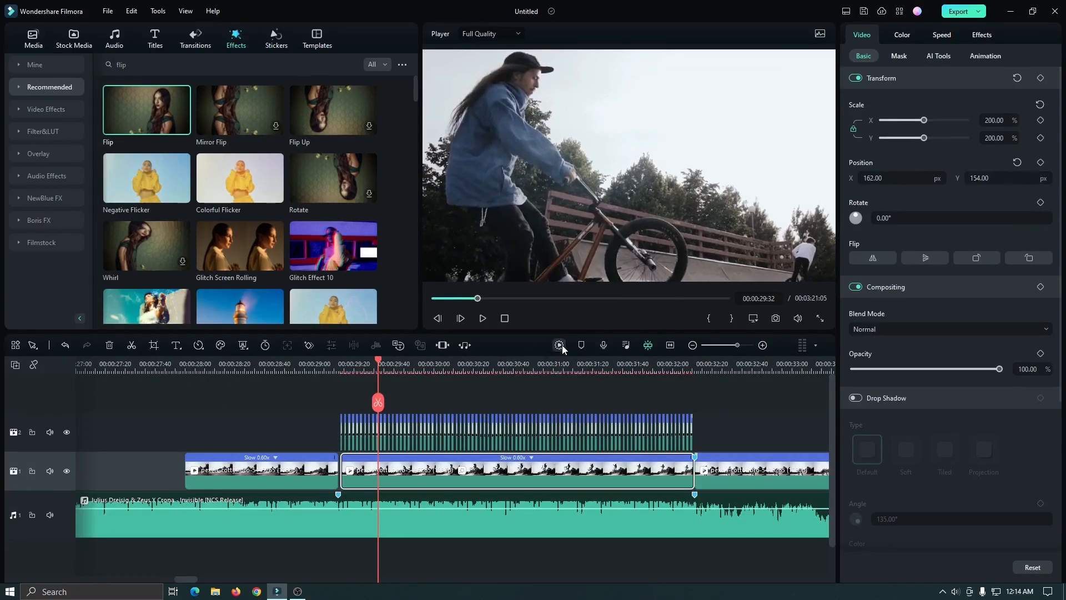
- Preview the enlarged mirrored section, then show the Basic video effects collection
left_click(482, 317)
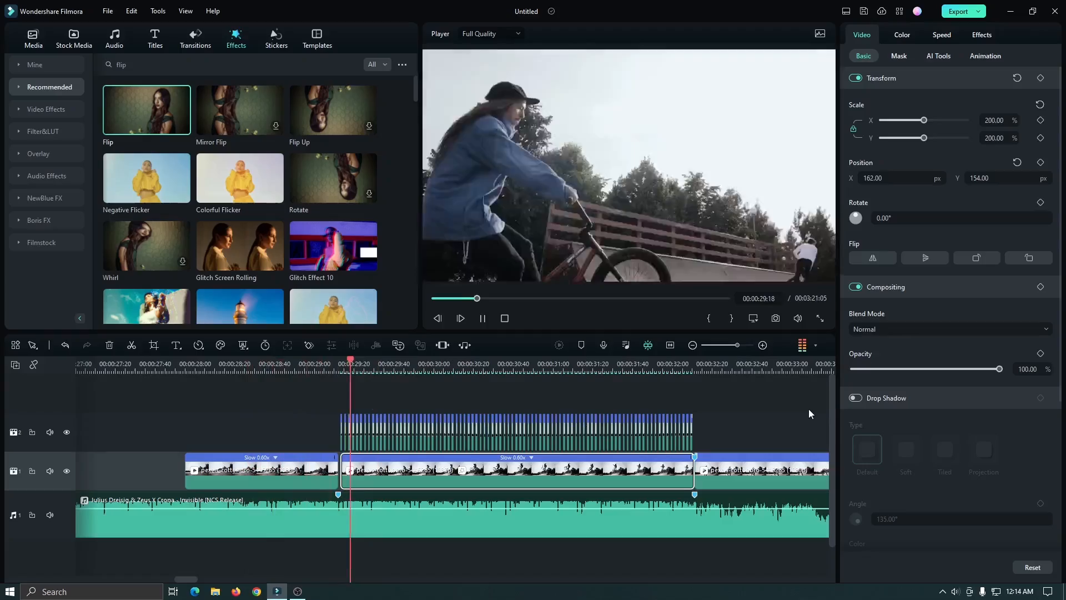
left_click(593, 364)
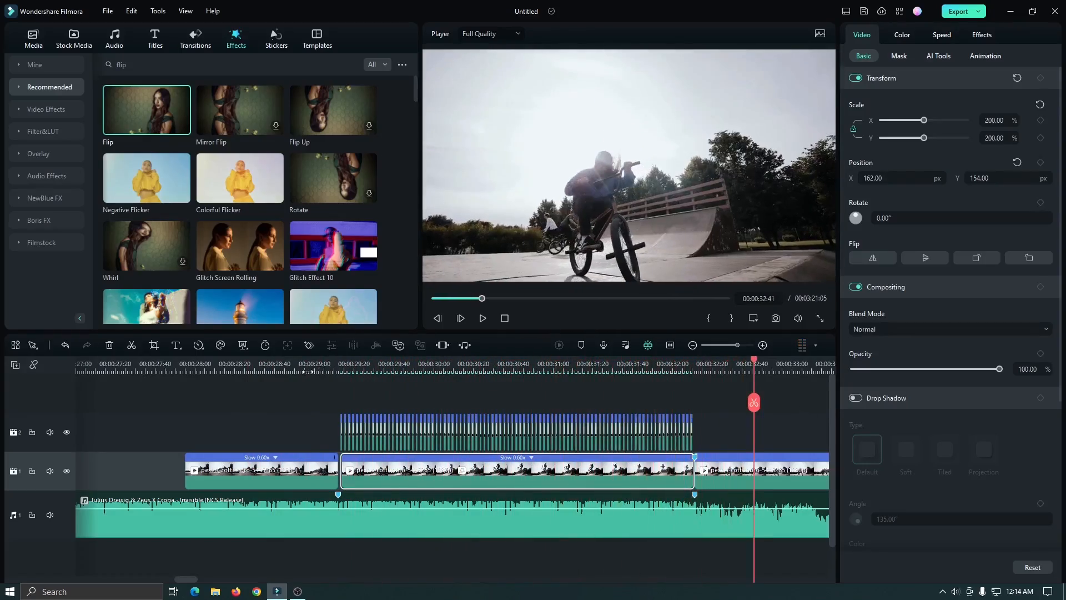
left_click(482, 318)
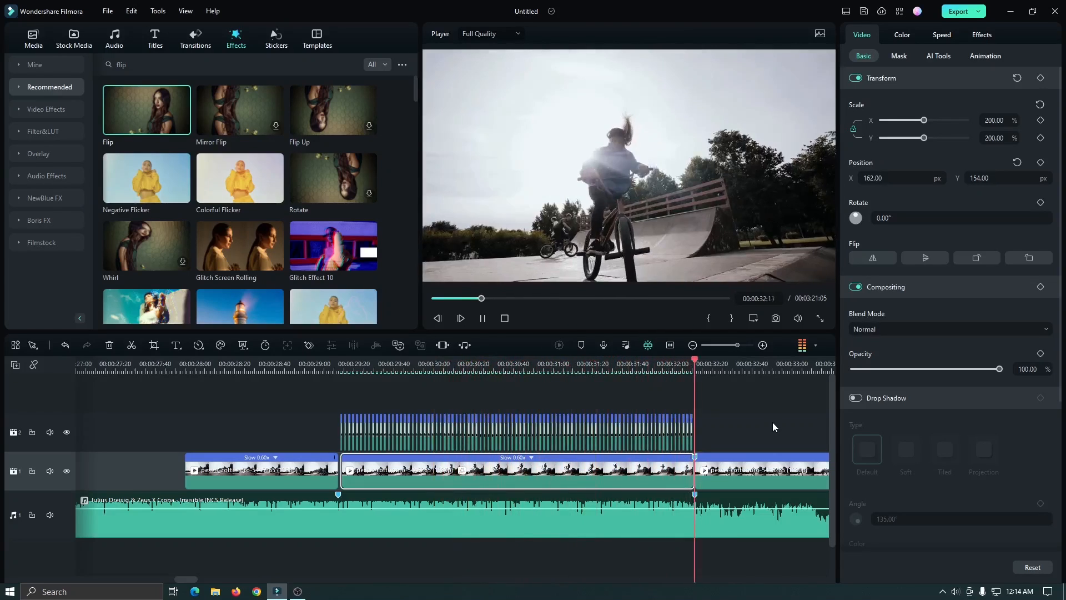
left_click(460, 318)
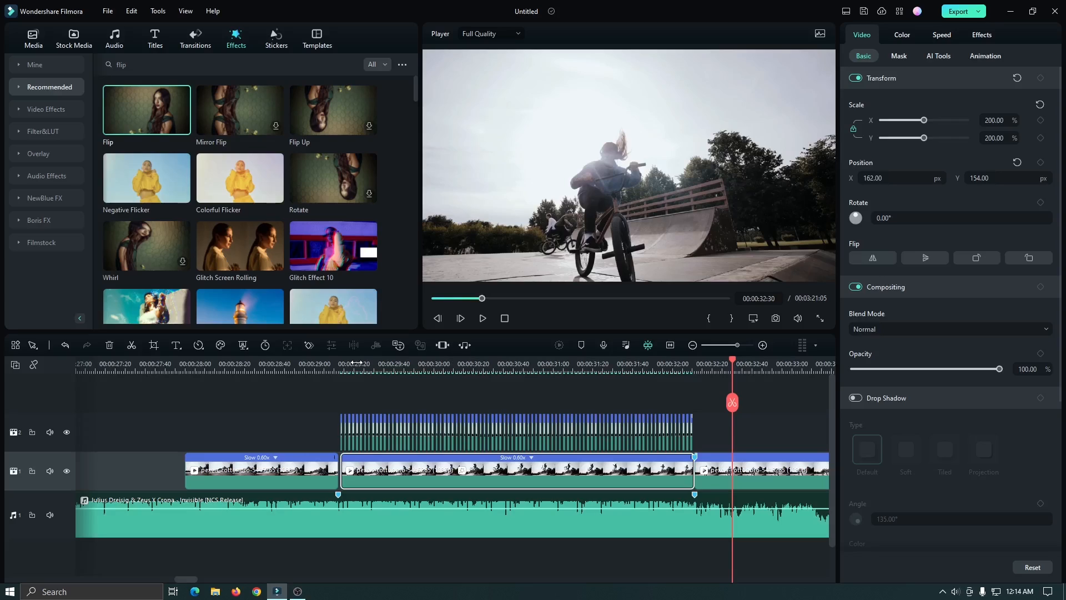
left_click(46, 109)
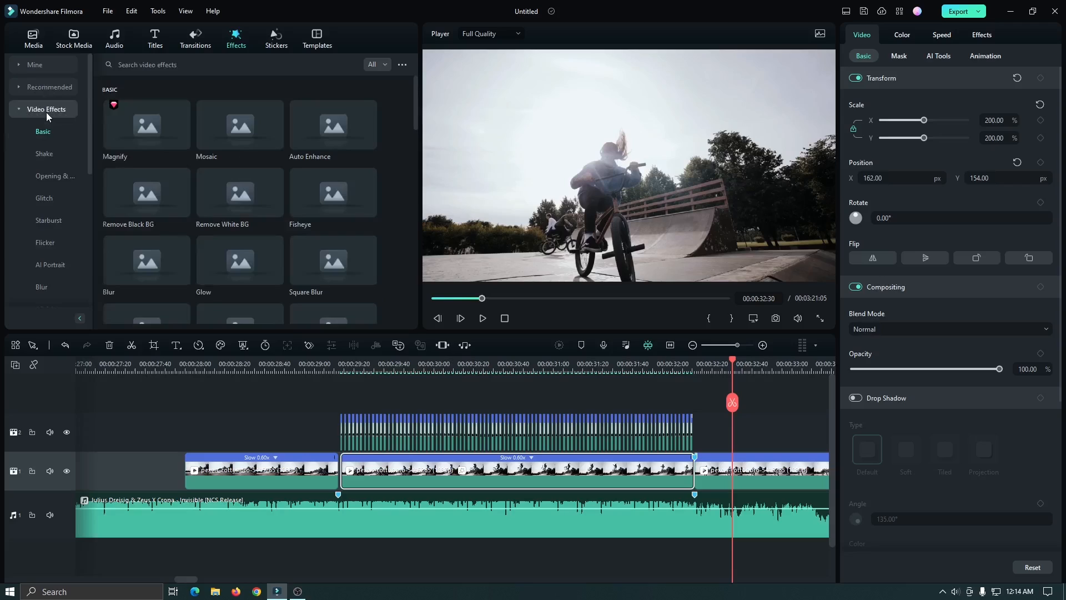
- Return the playhead to the middle clip and scroll the Basic effects previews
left_click(389, 364)
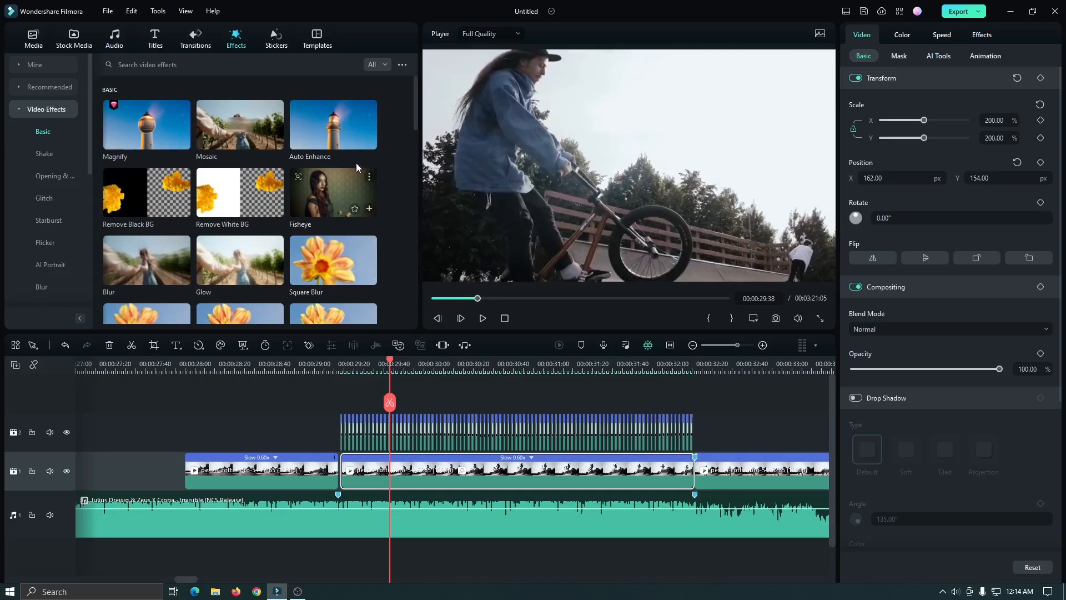
scroll("down", 3)
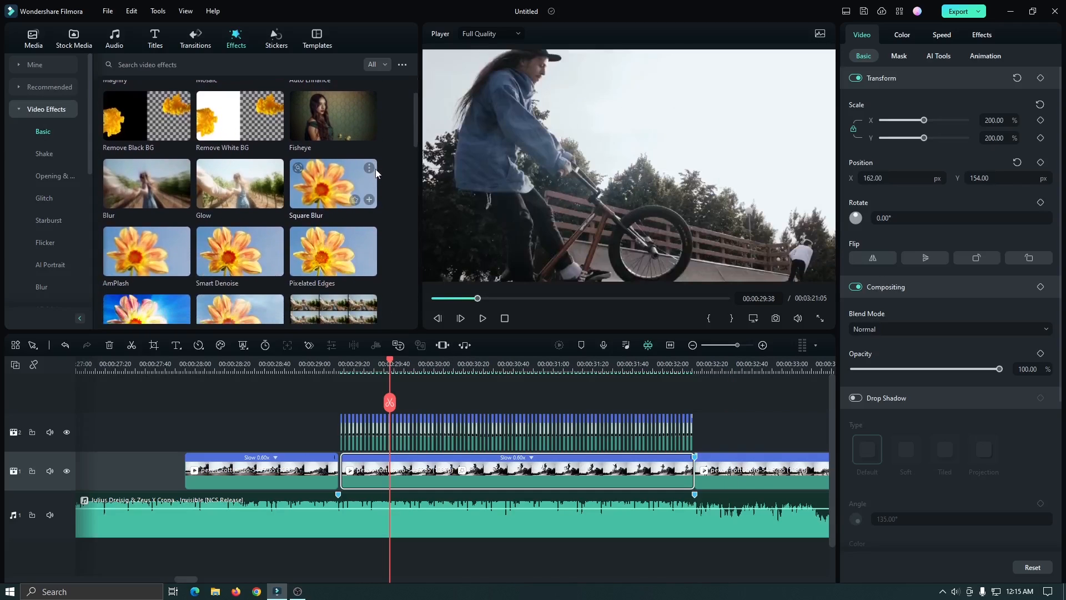
mouse_move(400, 206)
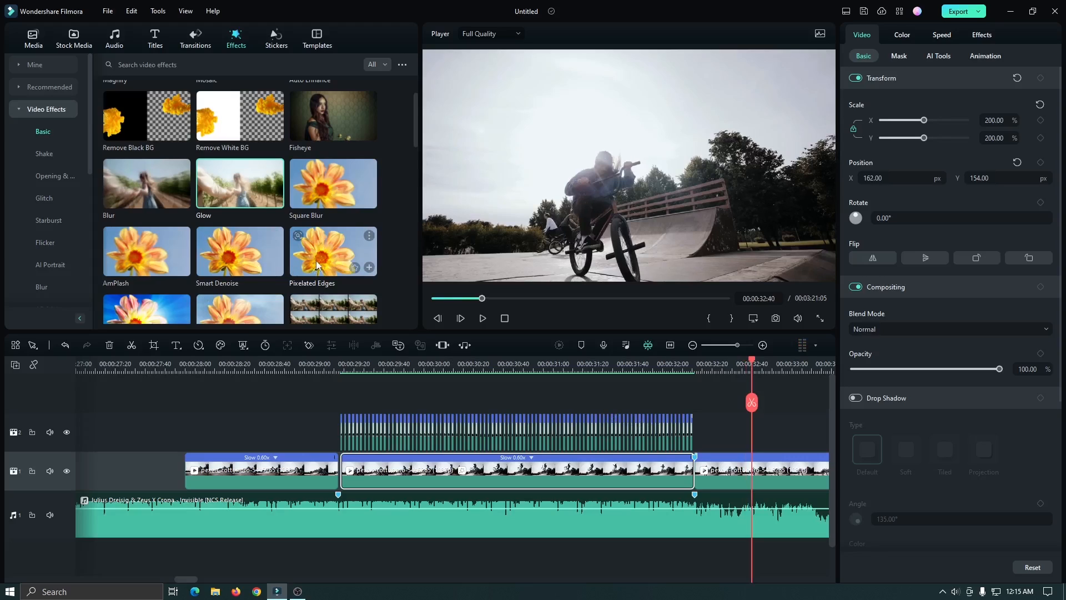
- Apply Pixelated Edges to the middle clip, set its colour to red, then remove it
left_click_drag(333, 251, 377, 381)
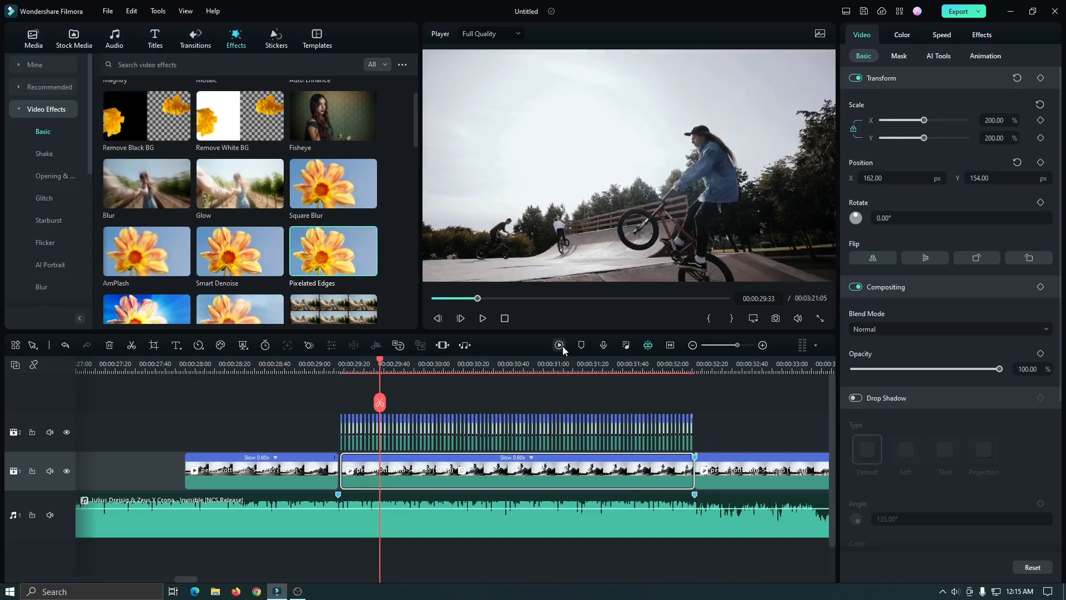
left_click(982, 34)
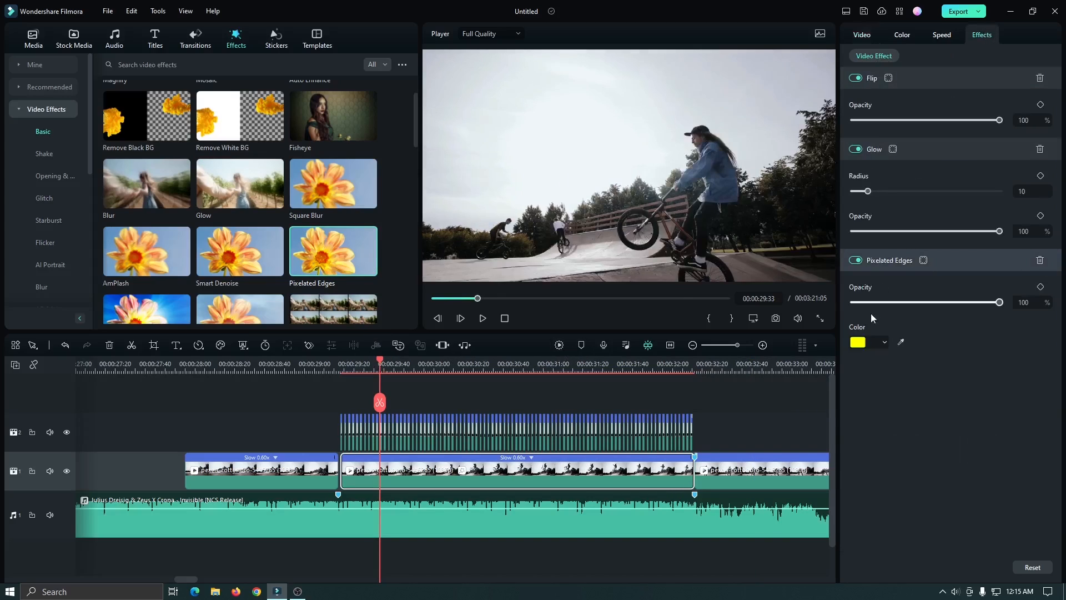
left_click(884, 342)
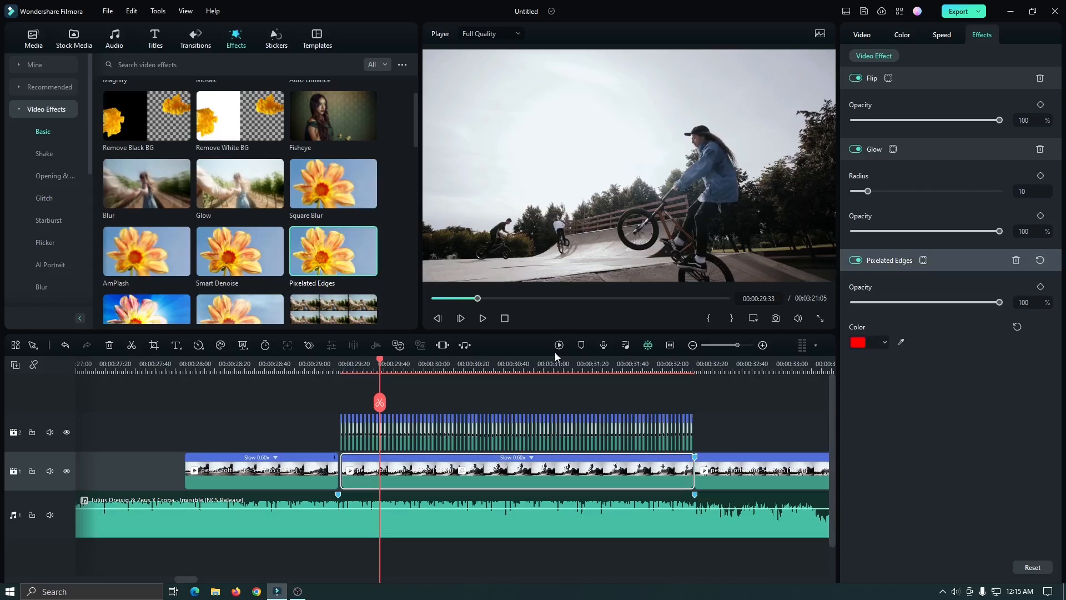
left_click(558, 344)
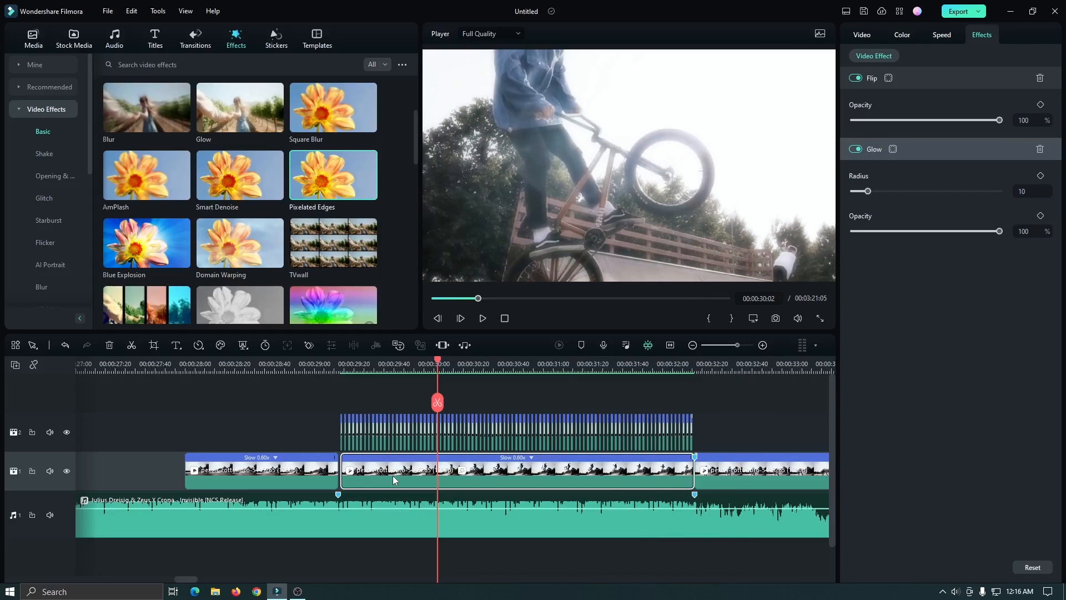
mouse_move(253, 355)
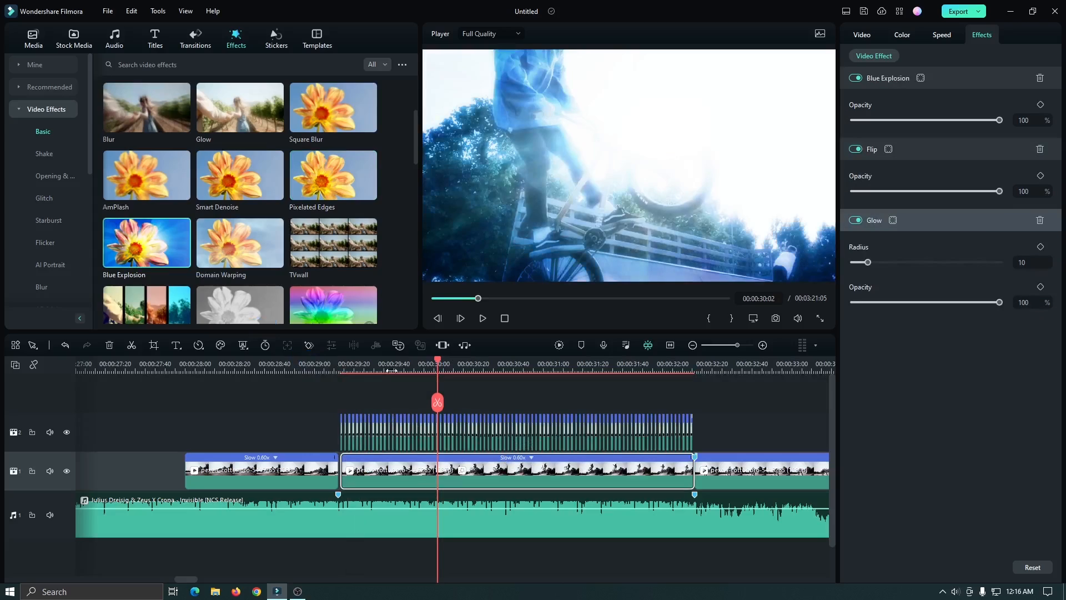
- Preview Blue Explosion on the middle clip, starting just before it
left_click(296, 363)
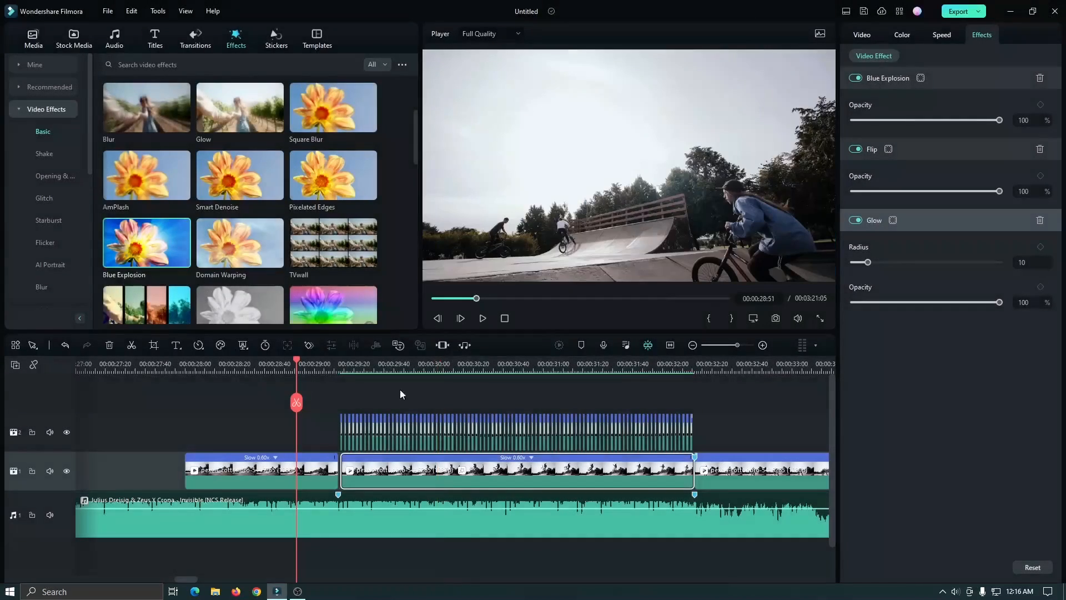
left_click(460, 317)
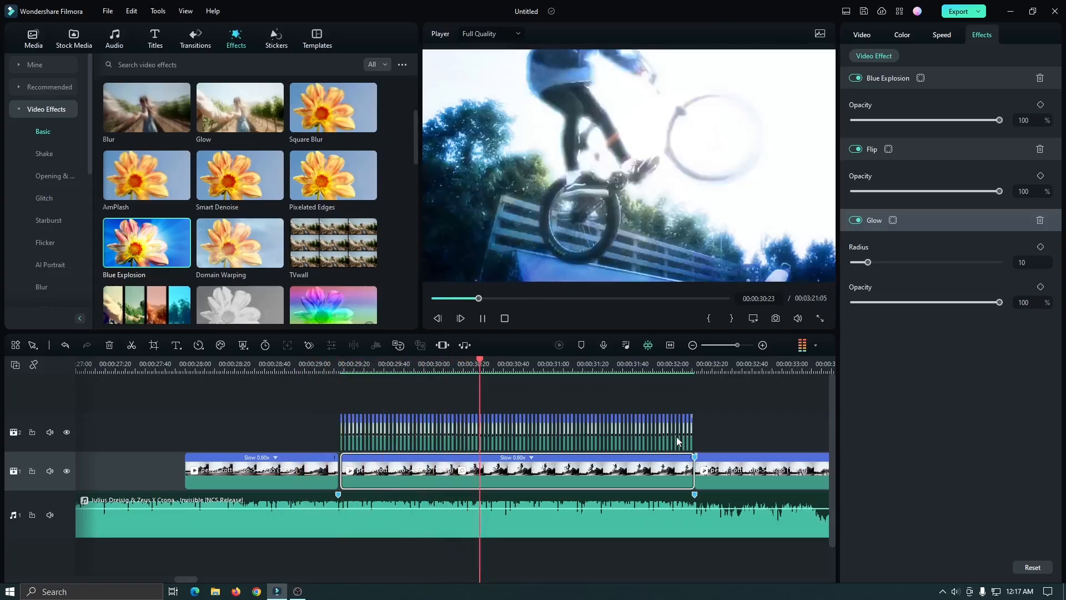
left_click(724, 363)
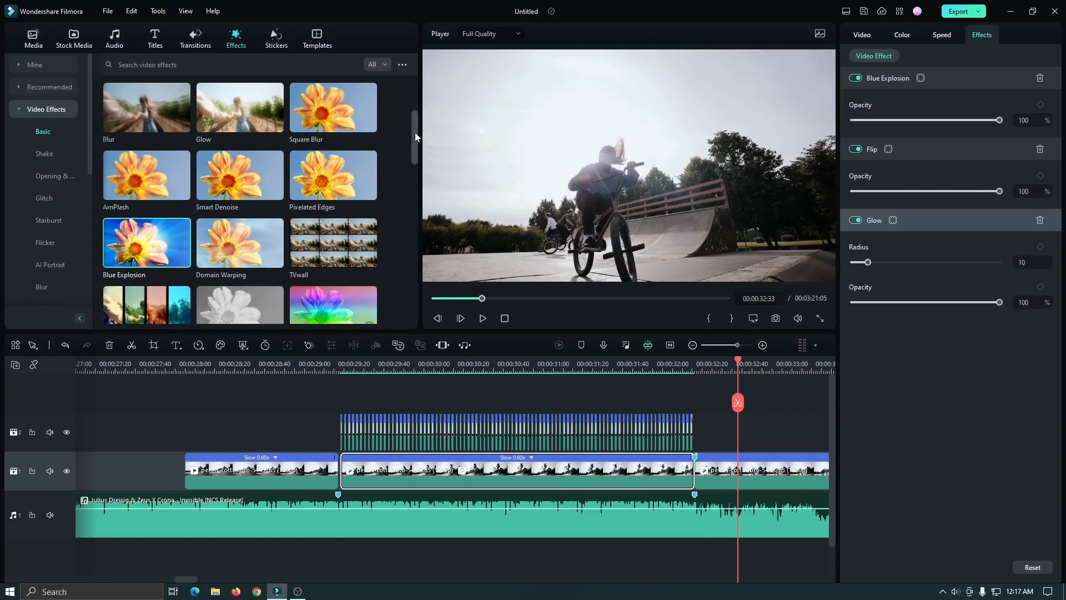
scroll("down", 3)
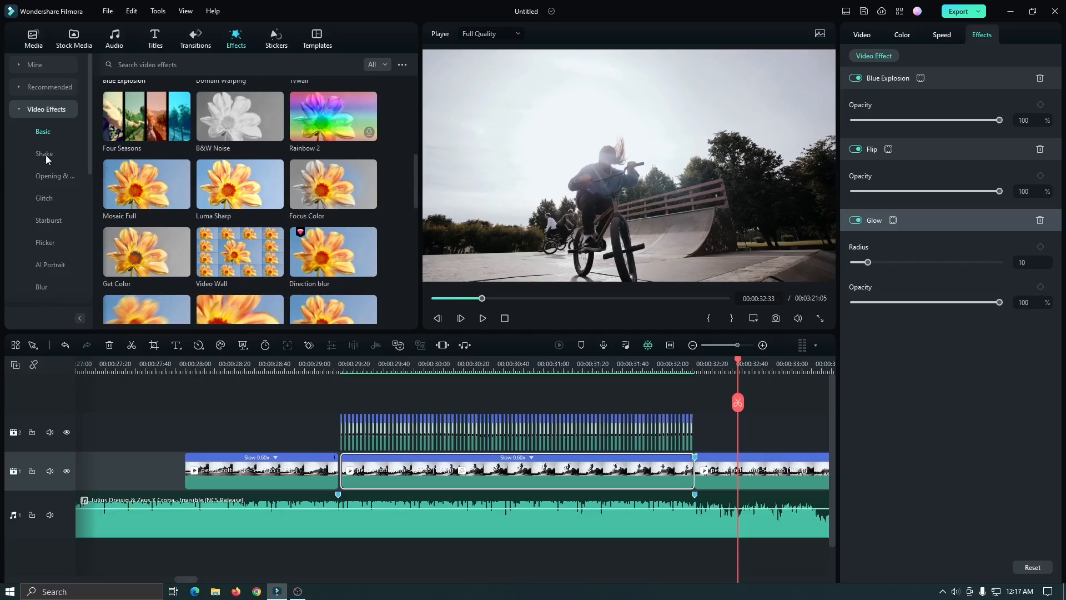
- Browse Shake, Glitch and Flicker collections, then preview Negative Flicker on the middle clip
left_click(44, 154)
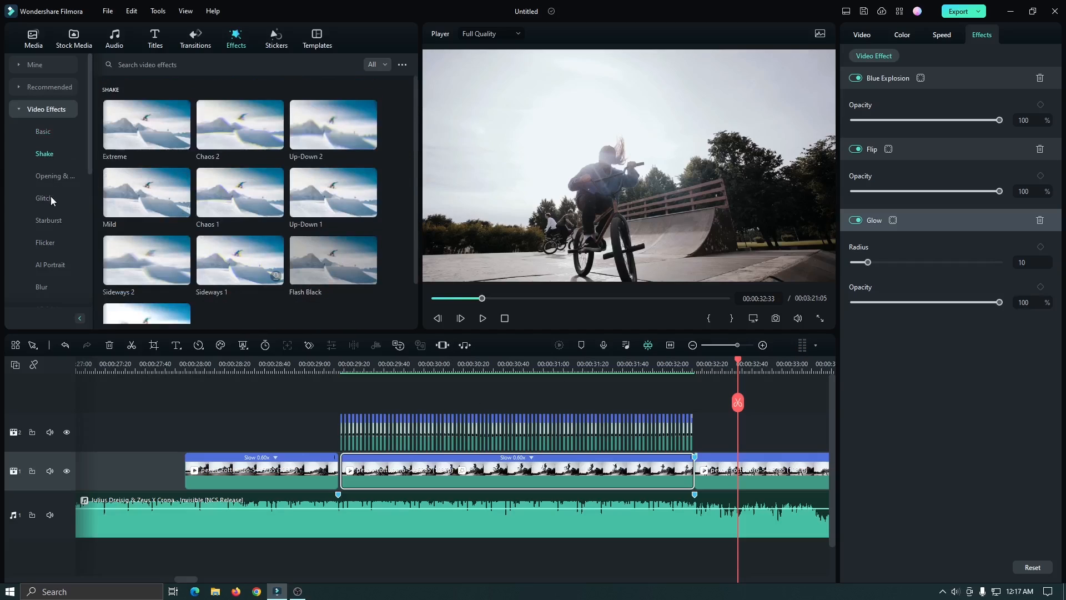
left_click(43, 198)
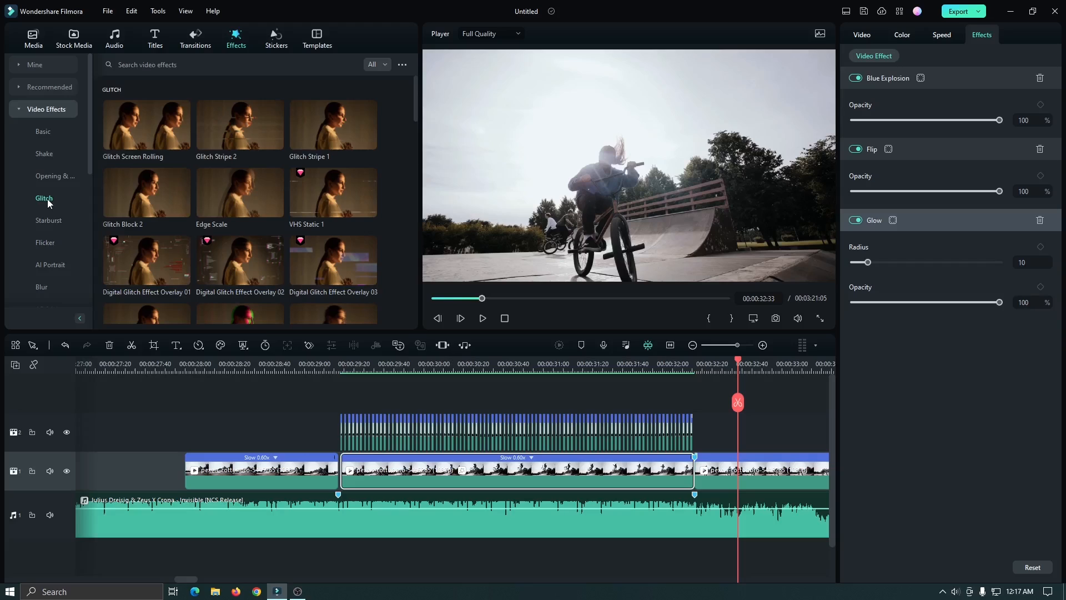
left_click(45, 175)
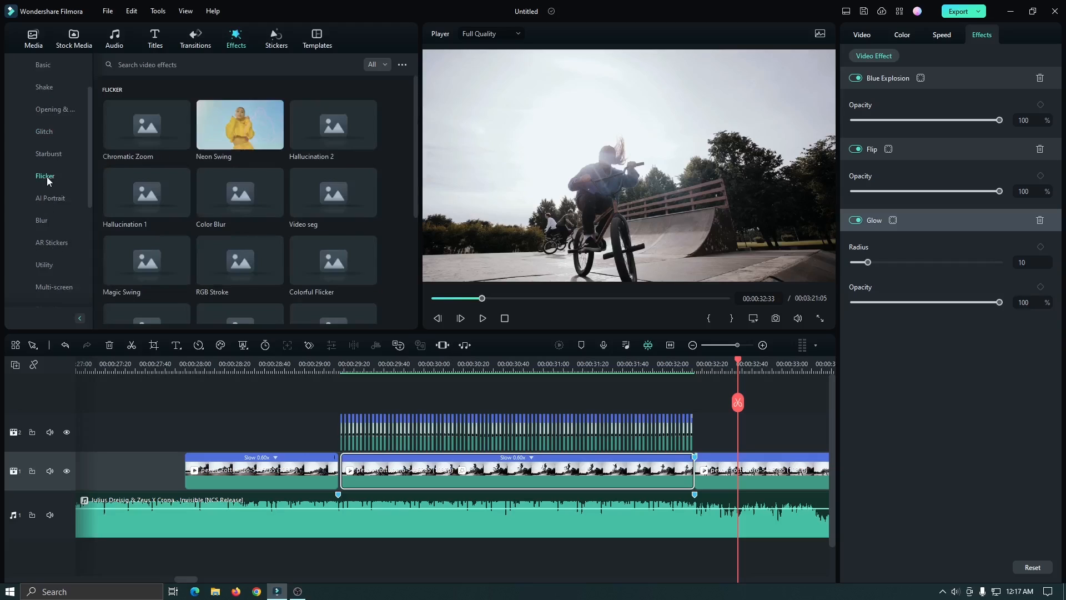
scroll("down", 3)
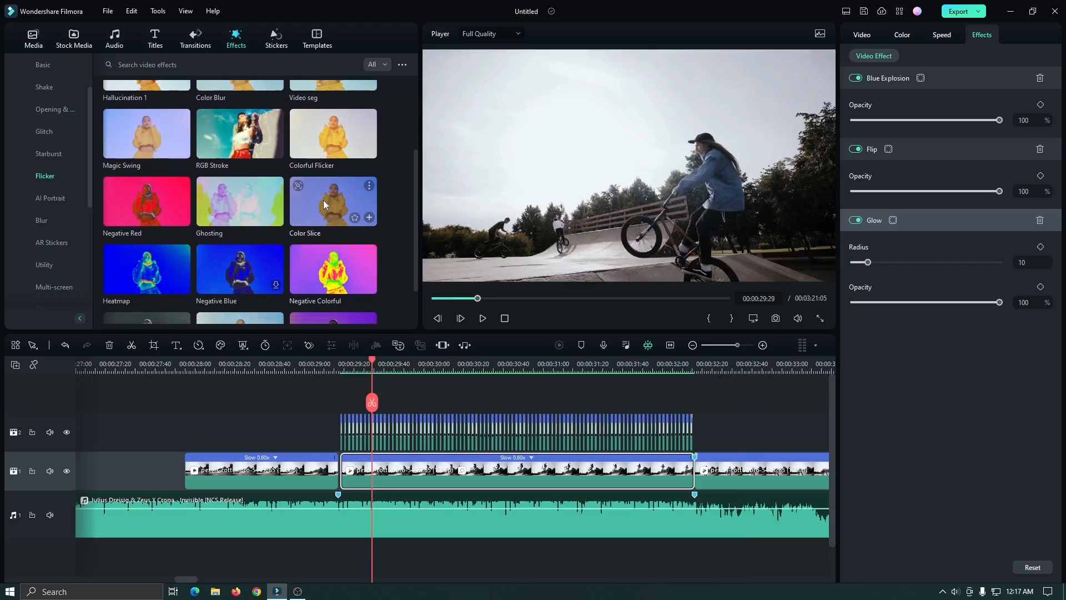
scroll("down", 3)
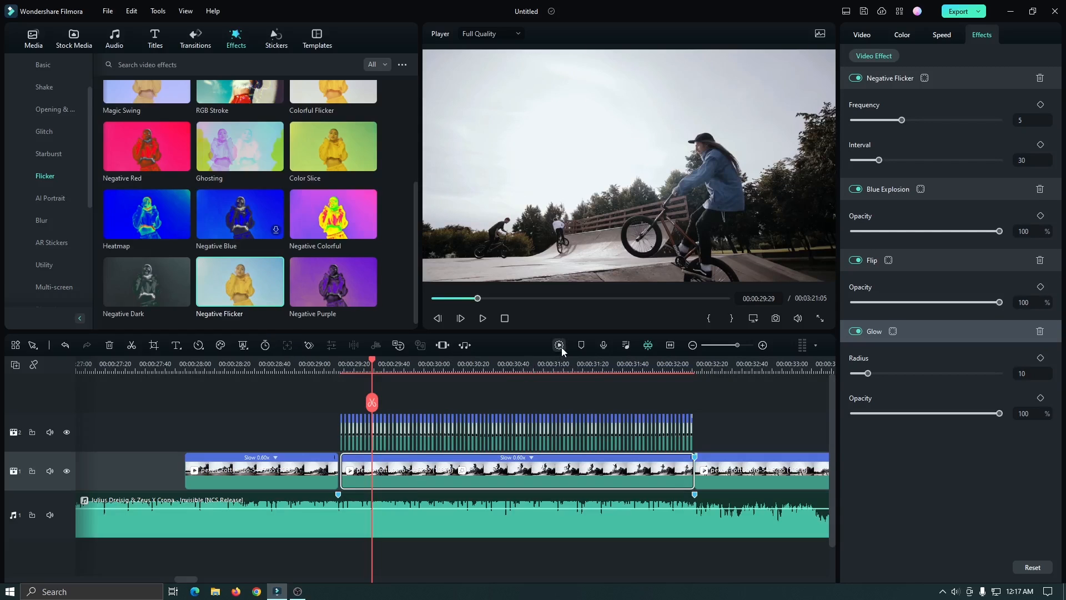
left_click(460, 319)
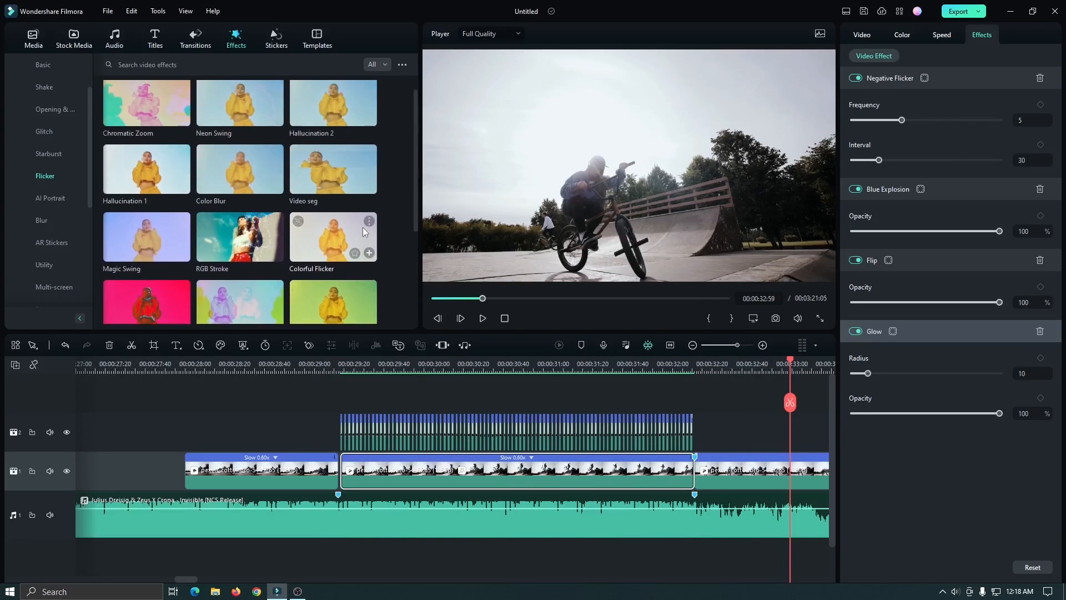
scroll("down", 3)
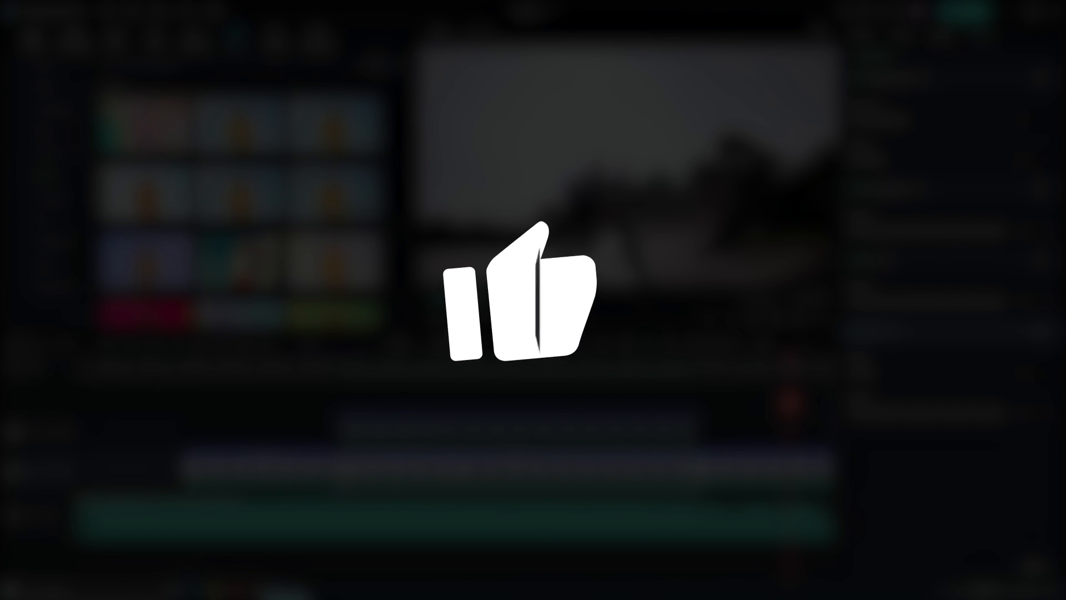
type("bell")
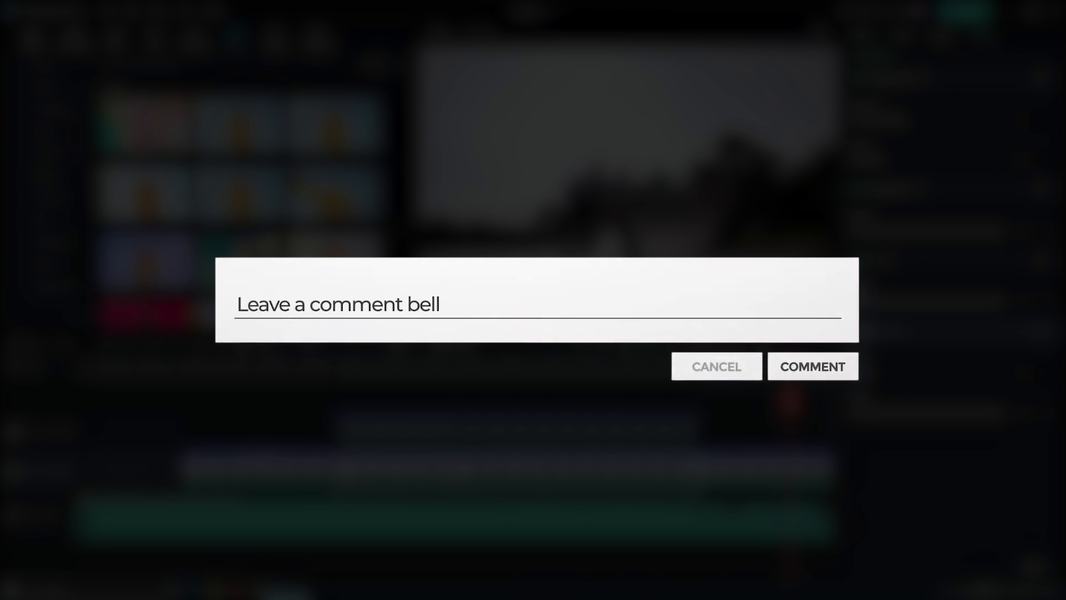